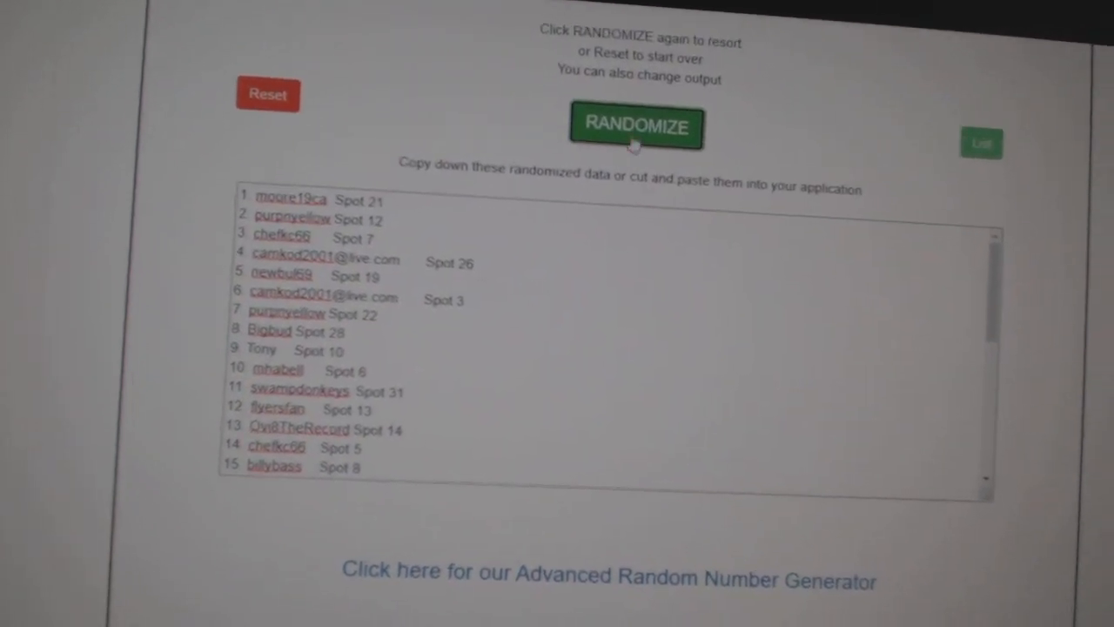
Randomize the name-and-spot list twice to get a fresh shuffled order.
click(636, 127)
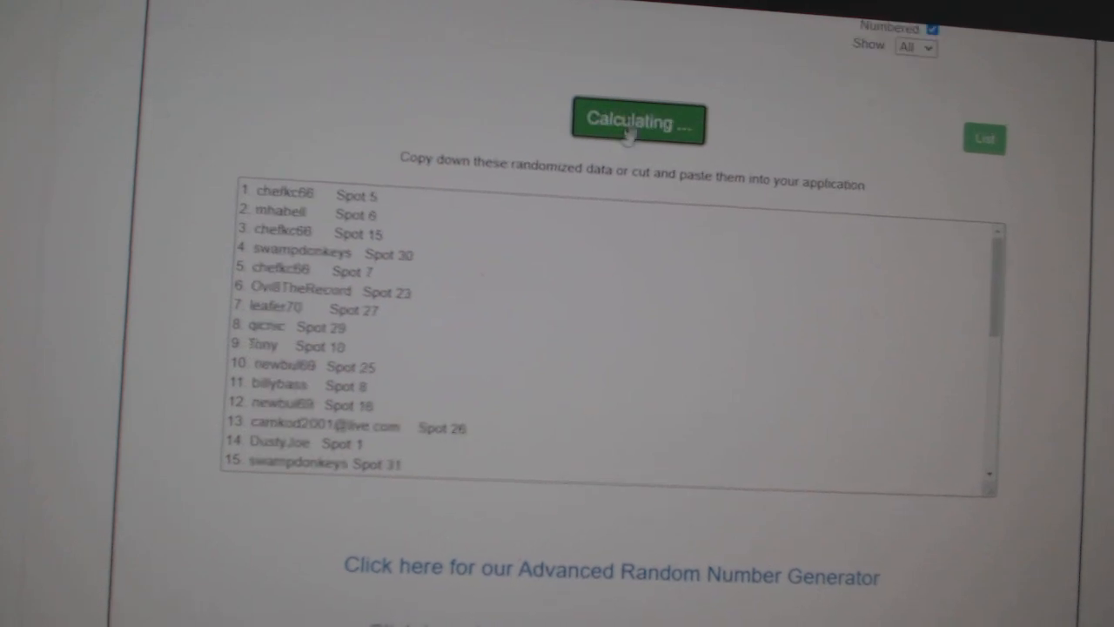
click(639, 121)
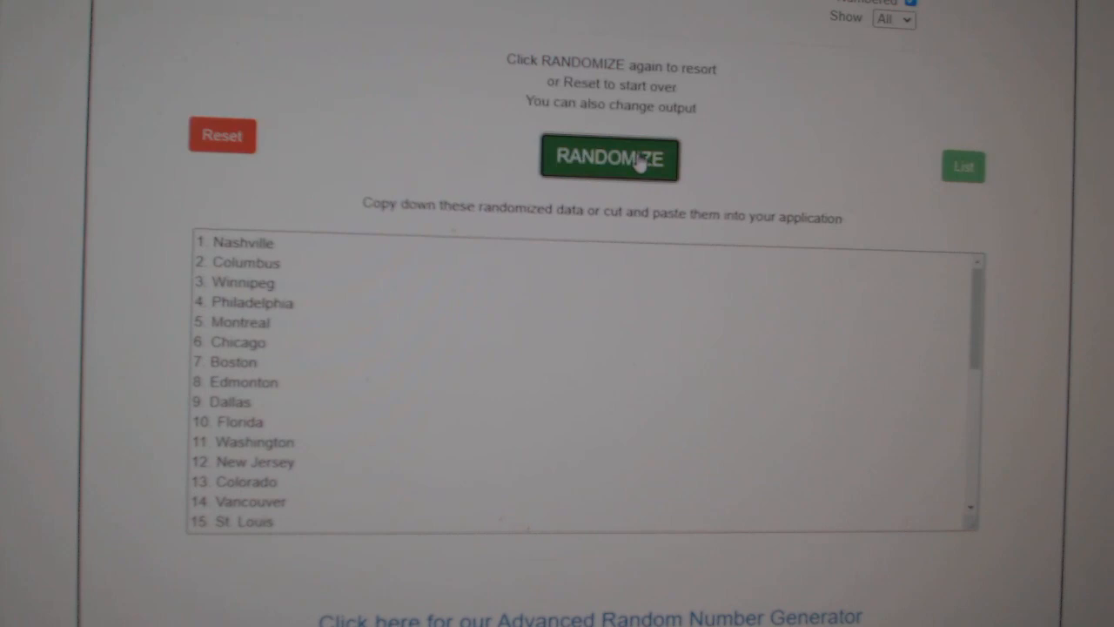
Randomize the team city list into a new order.
click(609, 158)
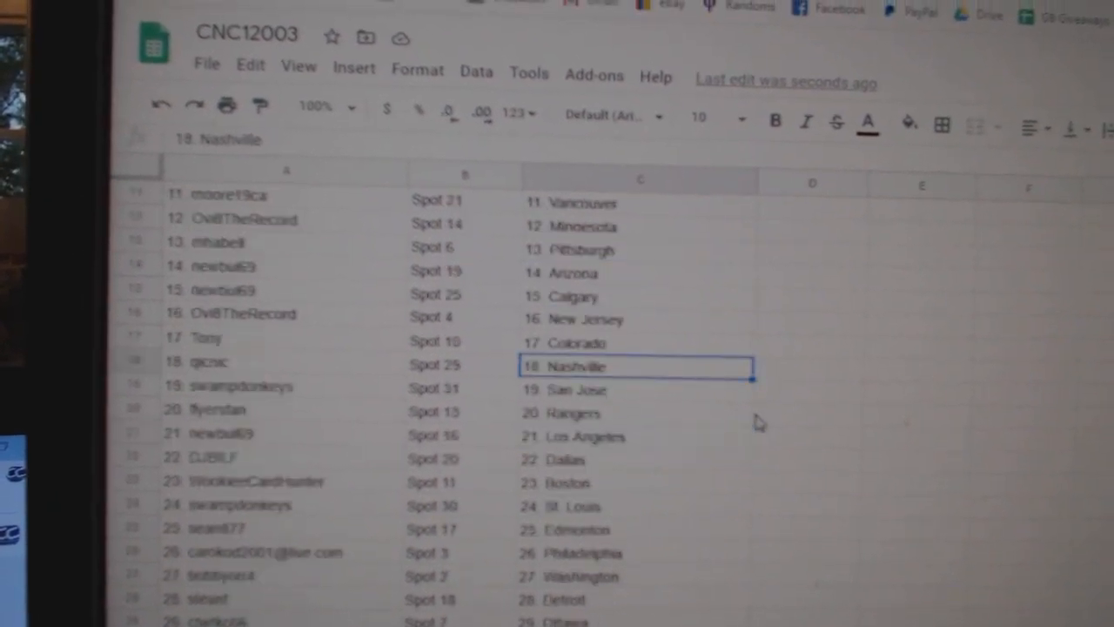
Scroll the CNC12003 sheet down to check rows 15–31, ending with Bigbud at Spot 28 matched to Buffalo.
scroll(down, 3)
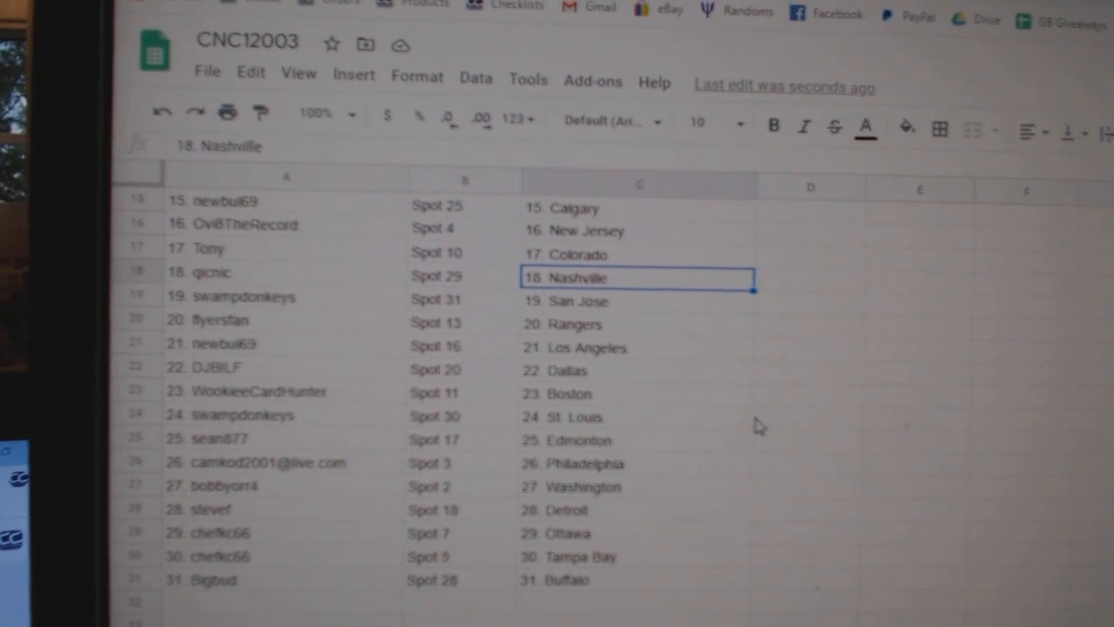